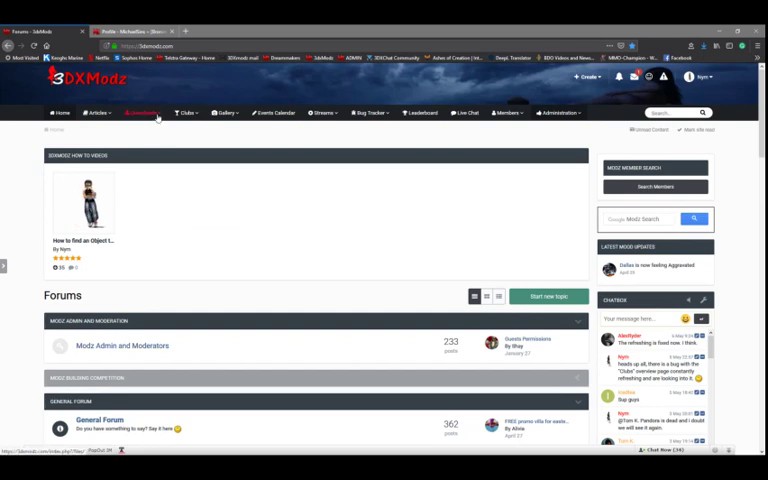
Step: Go to the forum's downloads section listing featured and top downloaded files
{"action": "left_click", "coordinate": [140, 112]}
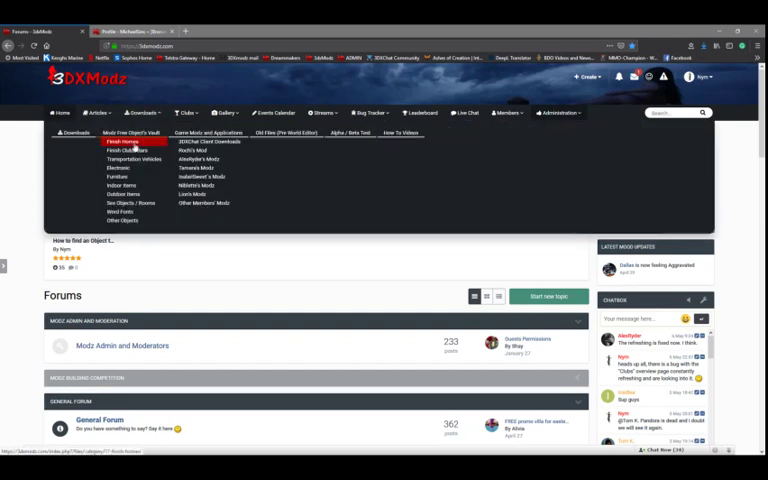
{"action": "mouse_move", "coordinate": [128, 220]}
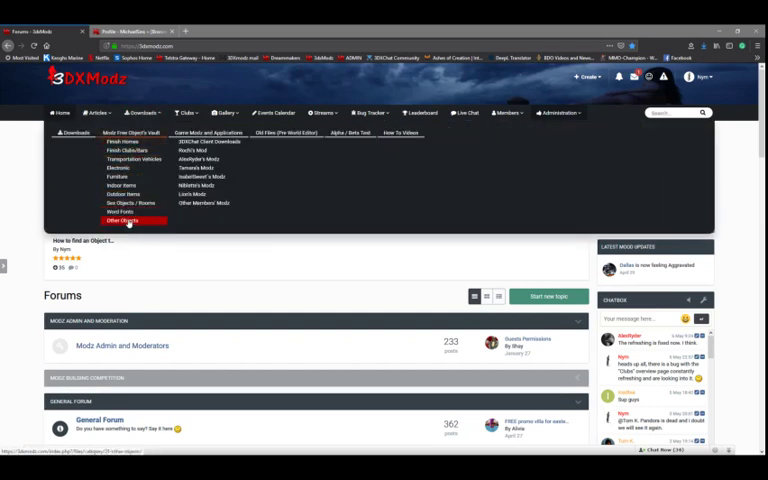
{"action": "mouse_move", "coordinate": [124, 184]}
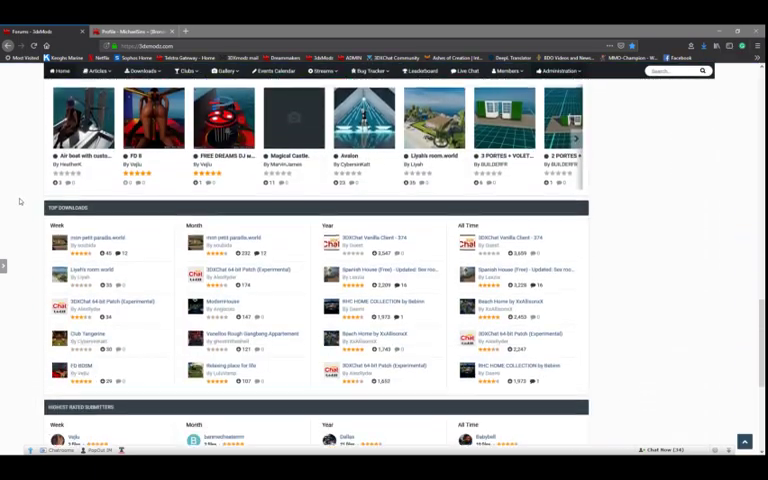
{"action": "scroll", "scroll_direction": "down", "scroll_amount": 3}
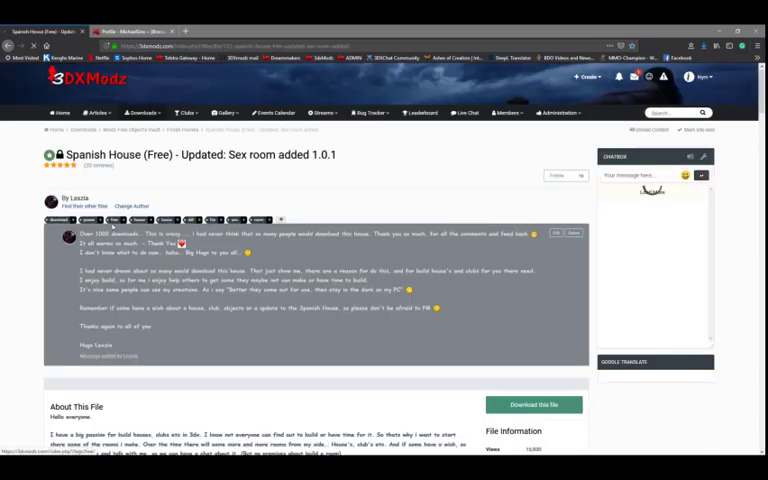
Step: Read the Spanish House (Free) description, file details and version 1.0.1 update notes
{"action": "scroll", "scroll_direction": "down", "scroll_amount": 3}
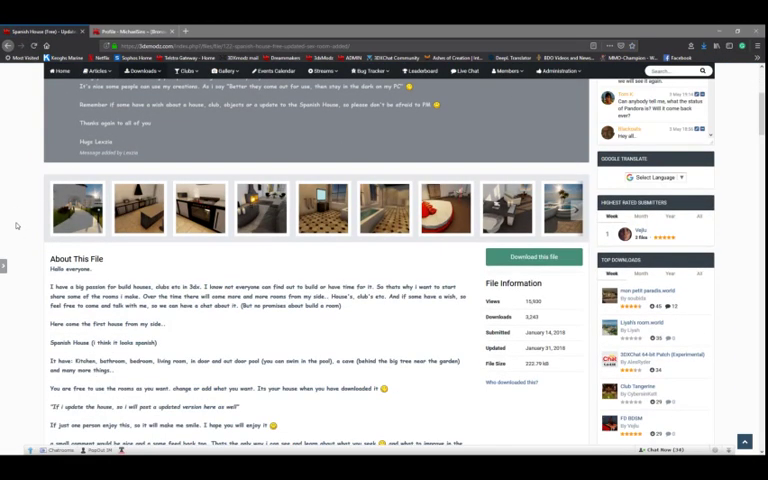
{"action": "scroll", "scroll_direction": "down", "scroll_amount": 3}
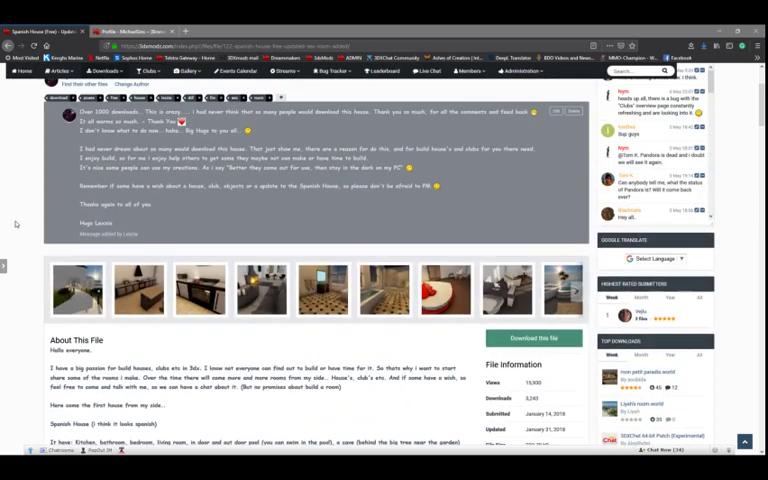
{"action": "scroll", "scroll_direction": "down", "scroll_amount": 3}
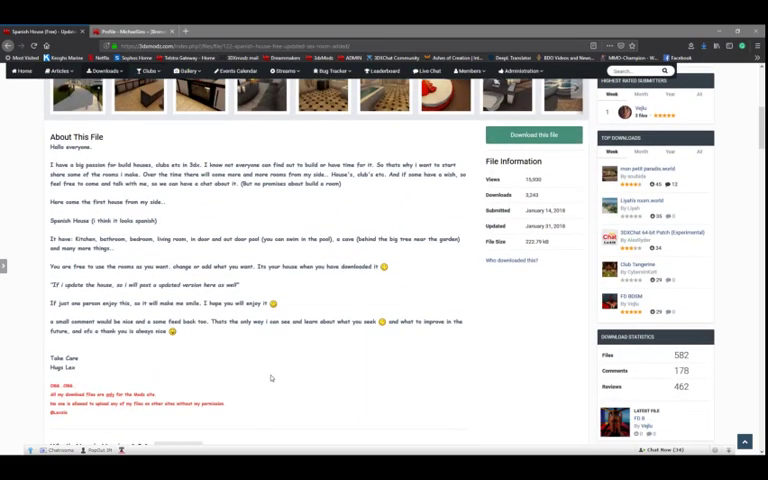
{"action": "scroll", "scroll_direction": "down", "scroll_amount": 3}
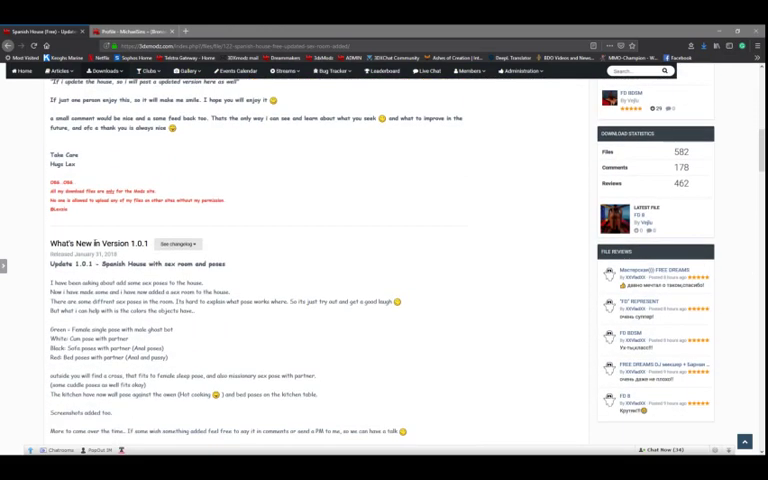
{"action": "scroll", "scroll_direction": "up", "scroll_amount": 3}
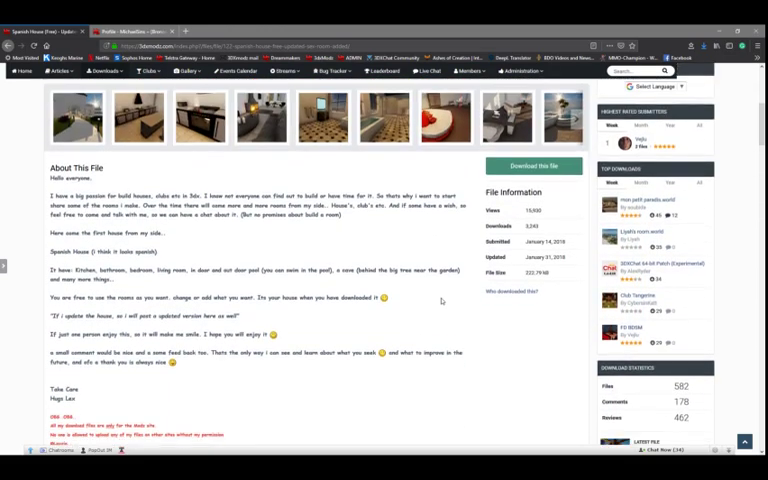
{"action": "scroll", "scroll_direction": "down", "scroll_amount": 3}
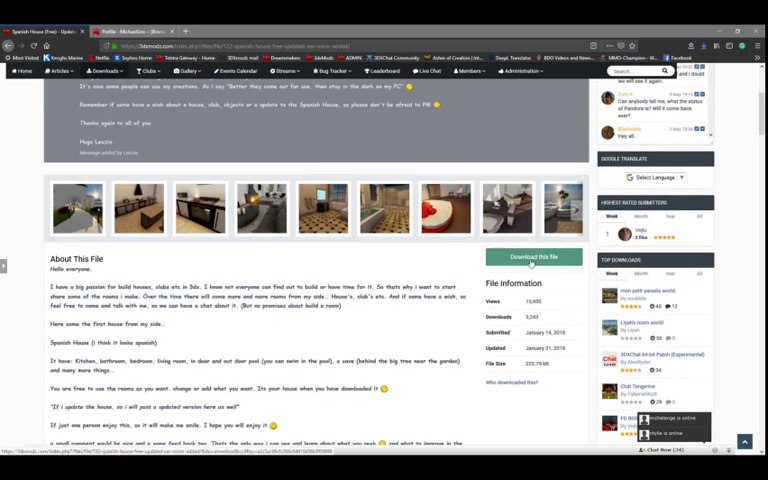
Step: Download the 'Spanish House world' file to the Downloads folder
{"action": "left_click", "coordinate": [534, 256]}
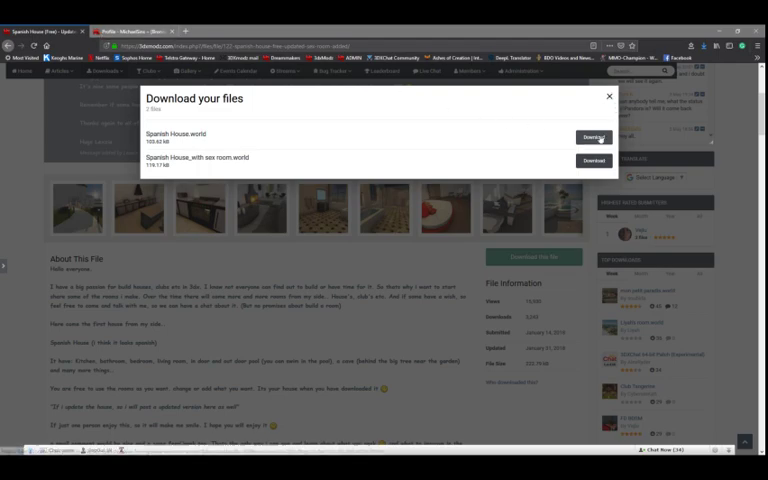
{"action": "left_click", "coordinate": [592, 136]}
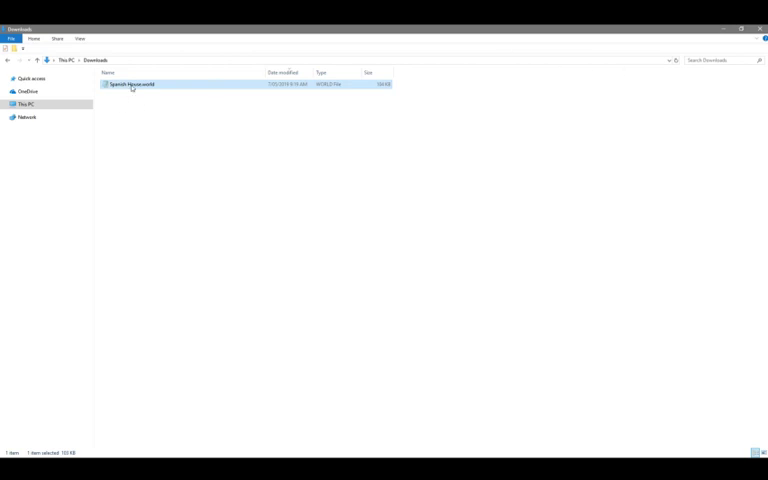
{"action": "mouse_move", "coordinate": [130, 84]}
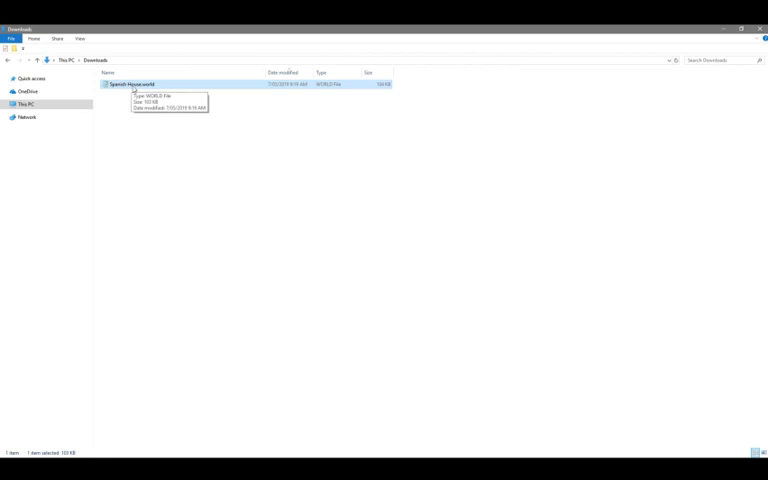
{"action": "mouse_move", "coordinate": [128, 82]}
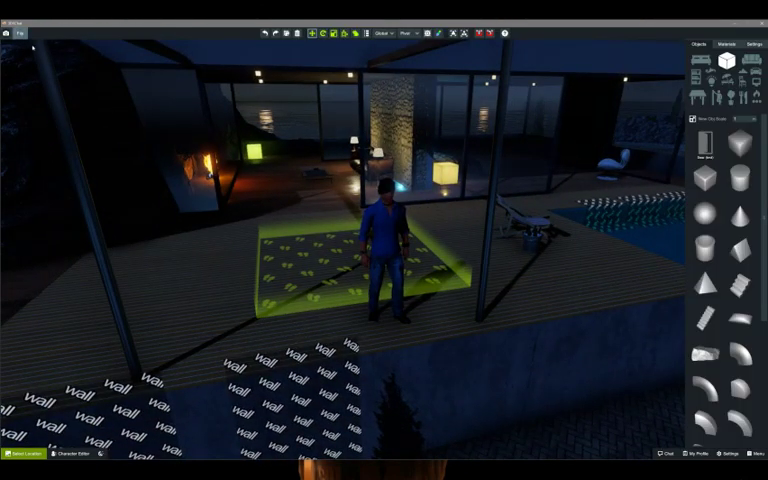
Step: Start Load from file in the world editor, accepting the unsaved-changes warning
{"action": "left_click", "coordinate": [32, 32]}
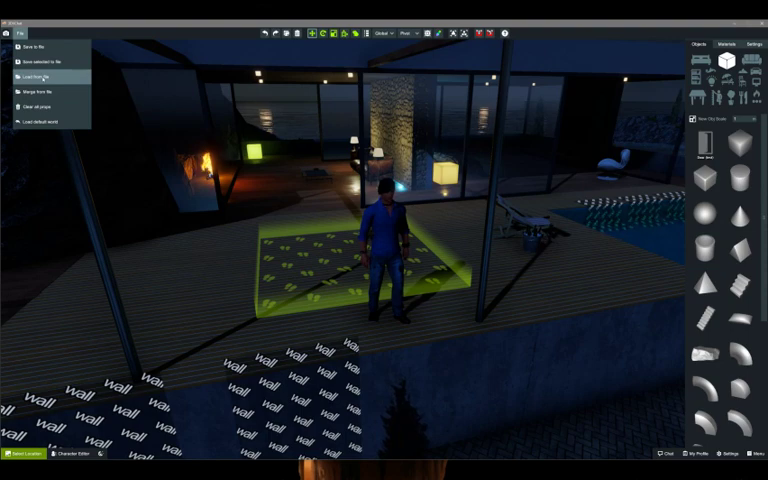
{"action": "left_click", "coordinate": [40, 76]}
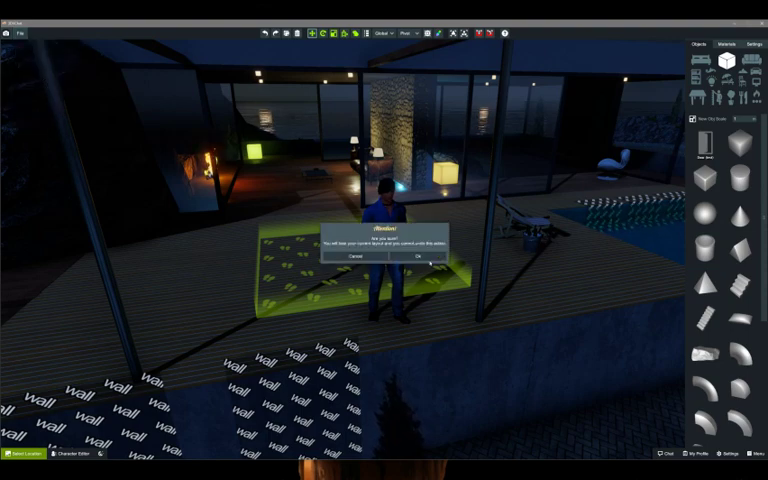
{"action": "left_click", "coordinate": [418, 258]}
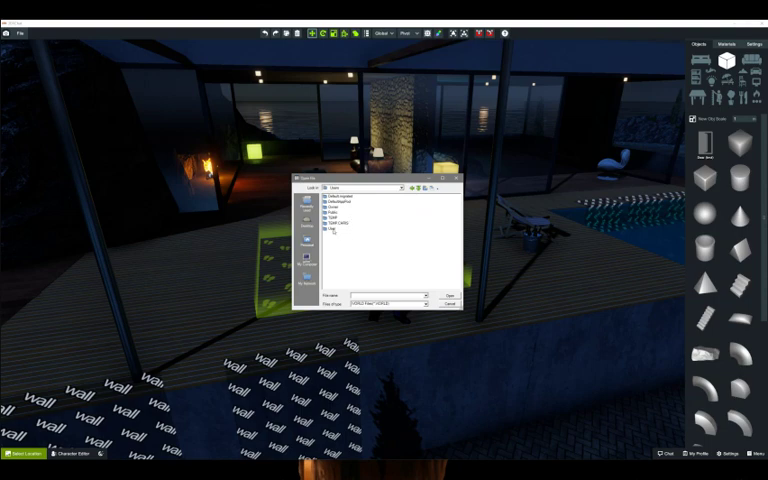
Step: Load the Spanish House world file, confirming it replaces the current dark house
{"action": "left_click", "coordinate": [340, 228]}
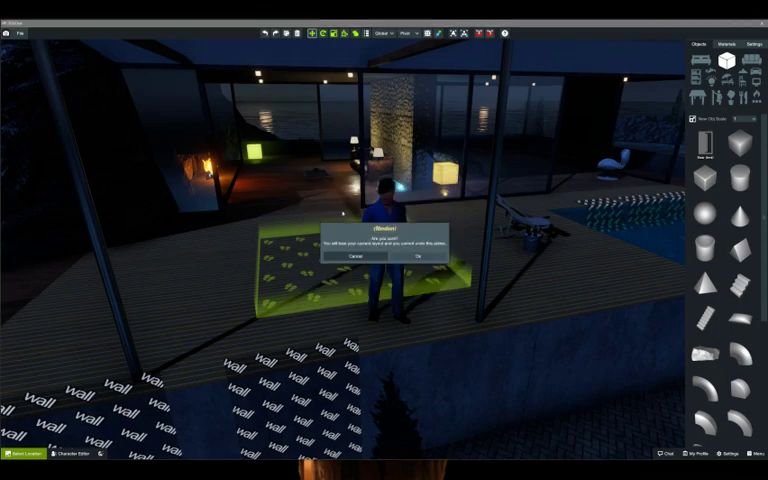
{"action": "left_click", "coordinate": [420, 256]}
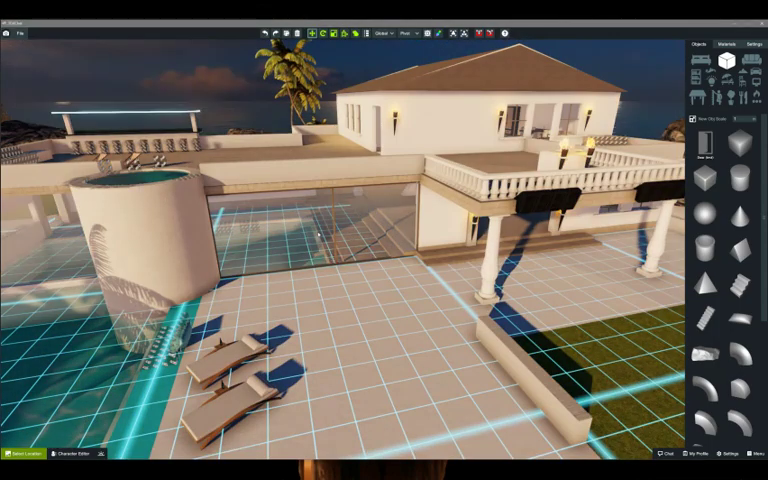